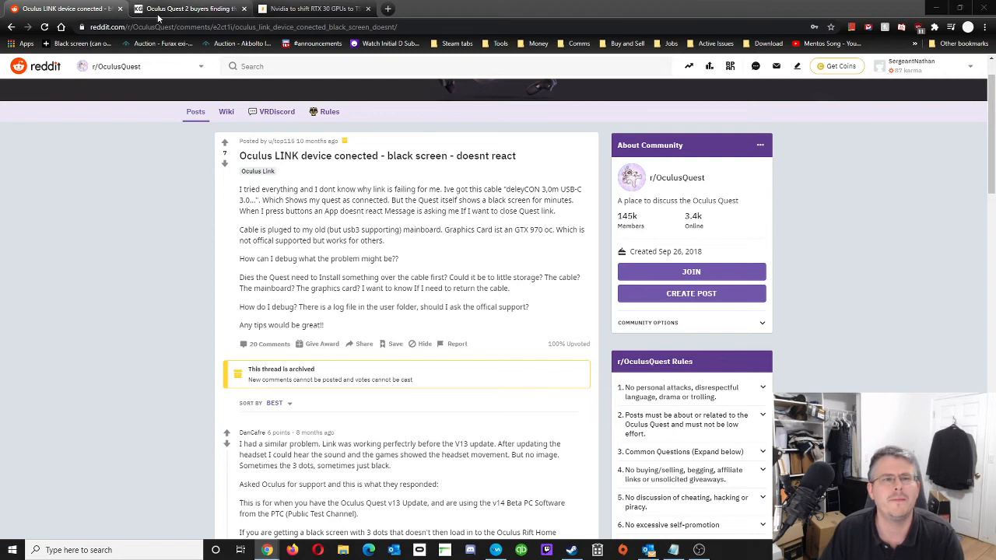
pyautogui.moveTo(187, 10)
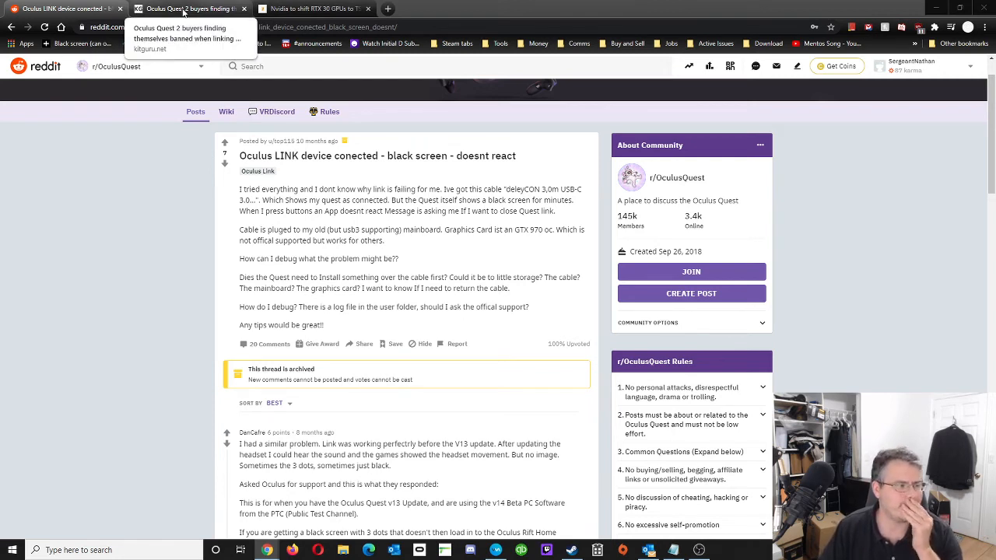
# Read the KitGuru Quest 2 Facebook ban article, then switch to Hexus's RTX 30 TSMC report.
pyautogui.click(187, 10)
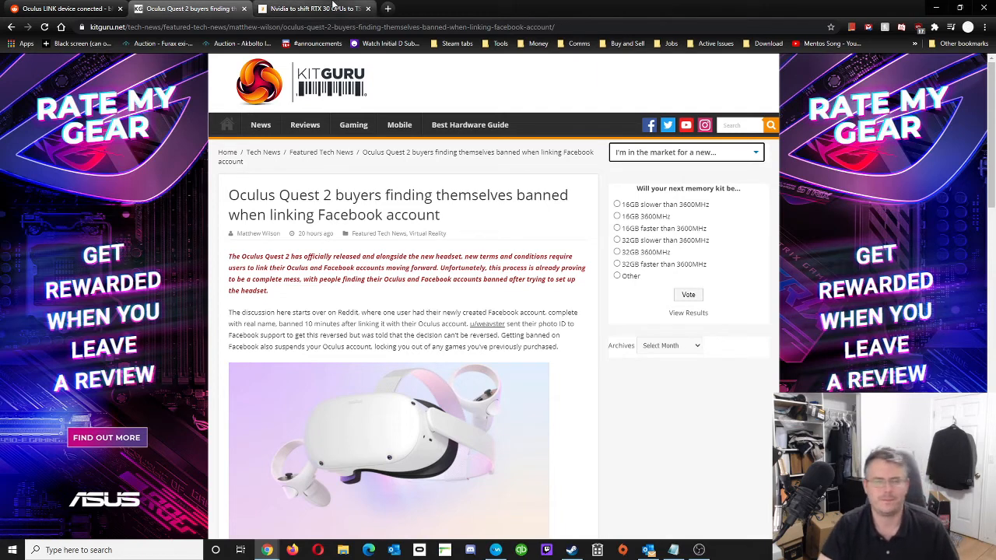
pyautogui.moveTo(334, 14)
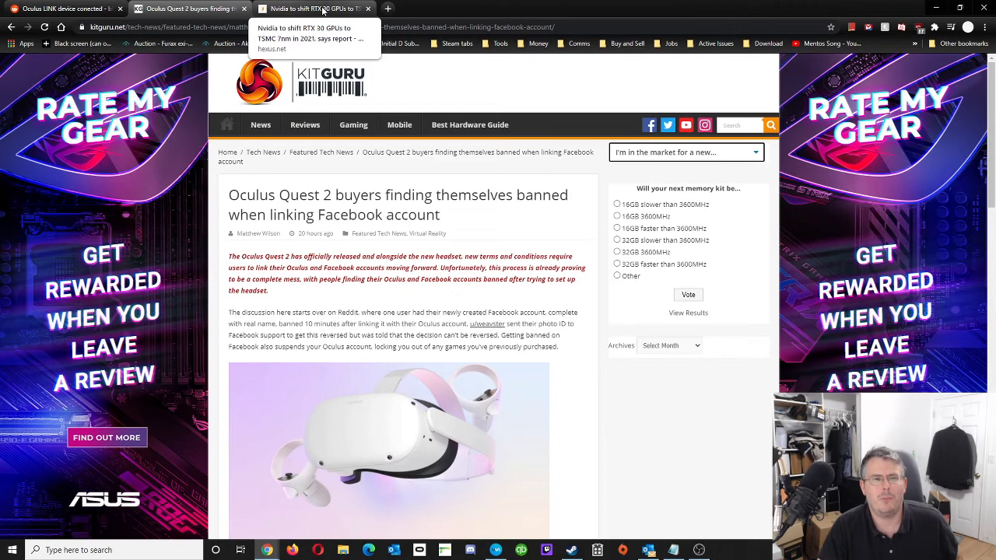
pyautogui.click(323, 8)
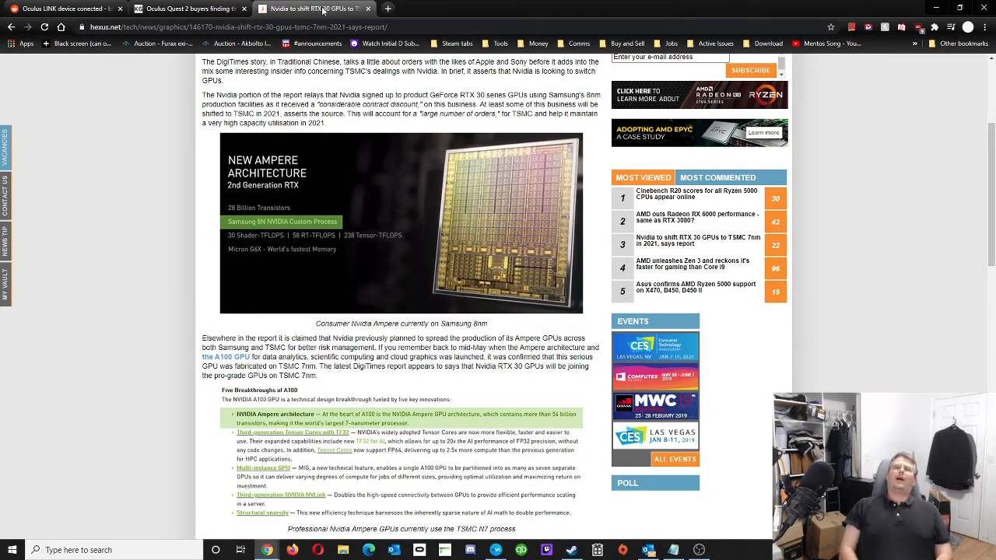